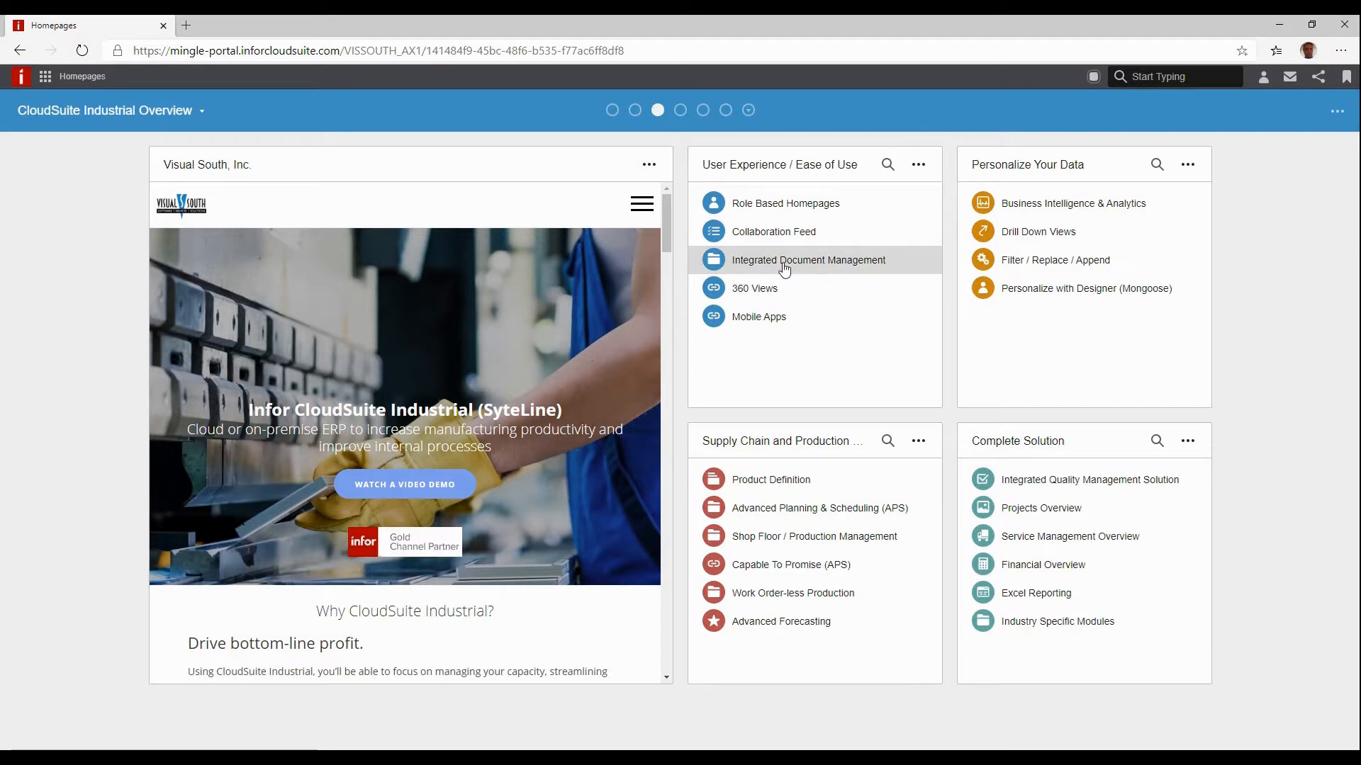
{"action": "mouse_move", "coordinate": [783, 265]}
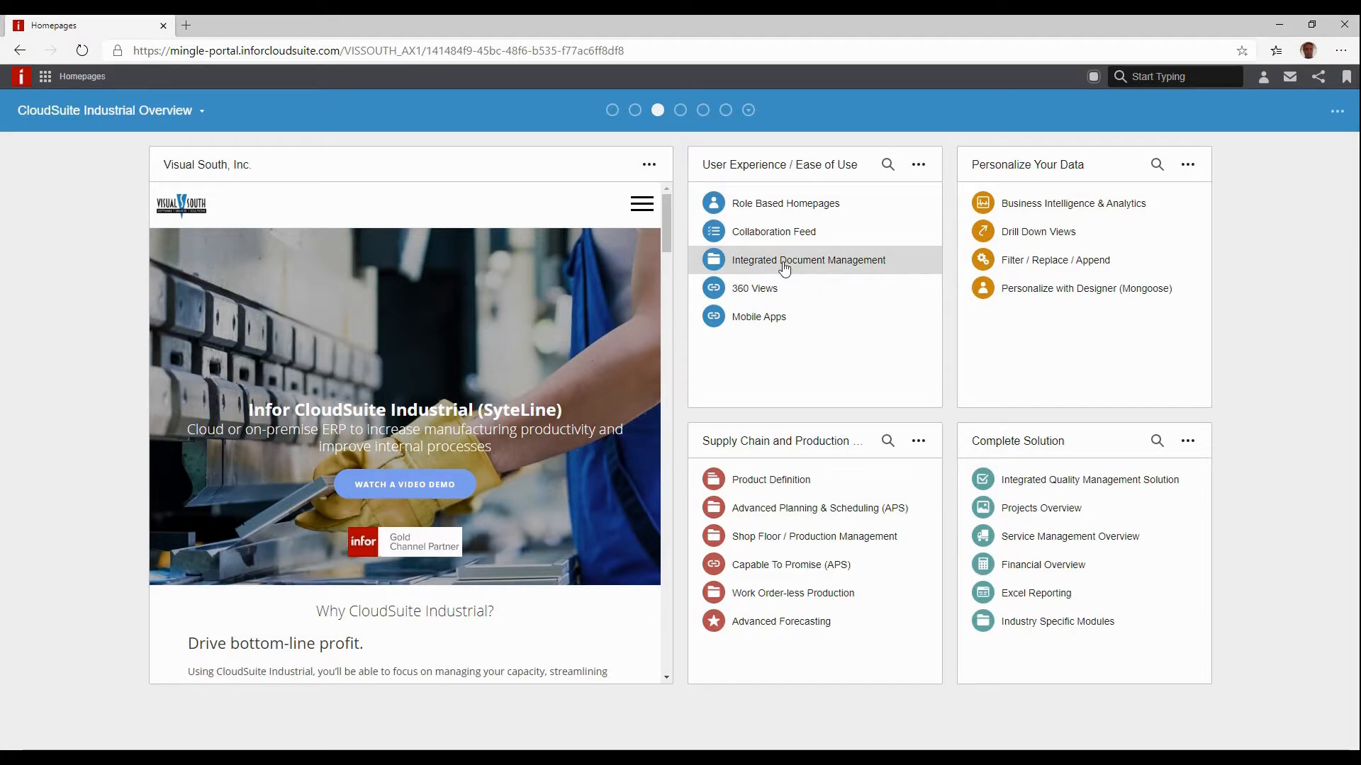
Launch the Context Sensitive Documents - Items example from the Integrated Document Management topics.
{"action": "left_click", "coordinate": [808, 260]}
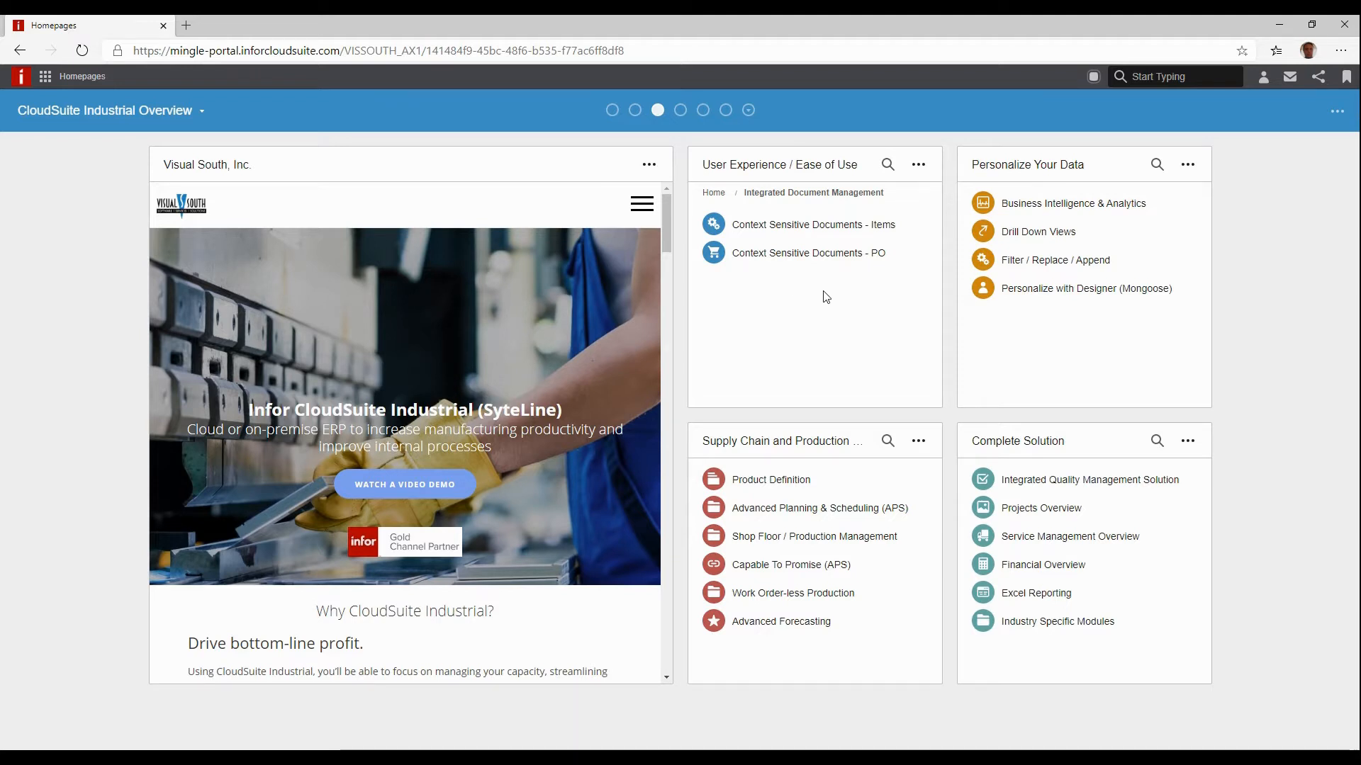
{"action": "mouse_move", "coordinate": [807, 252]}
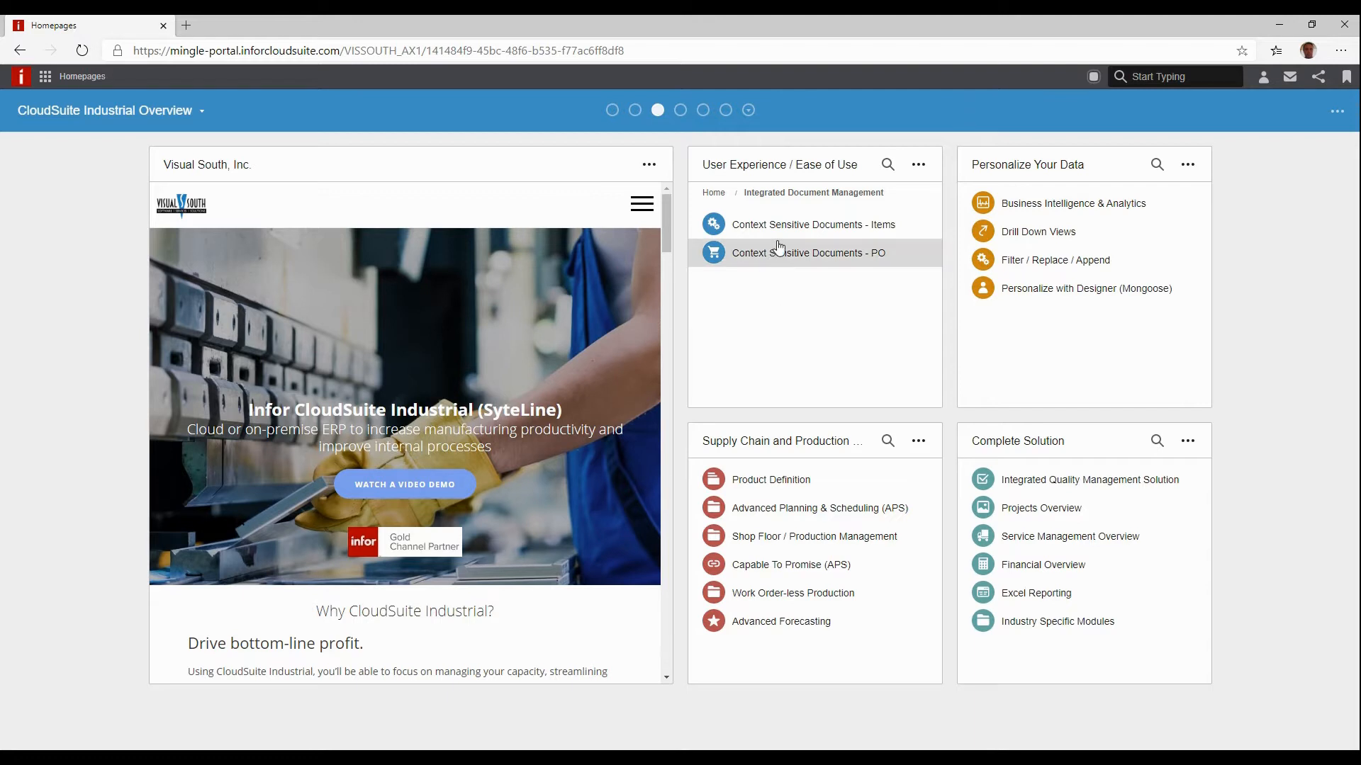
{"action": "mouse_move", "coordinate": [810, 224]}
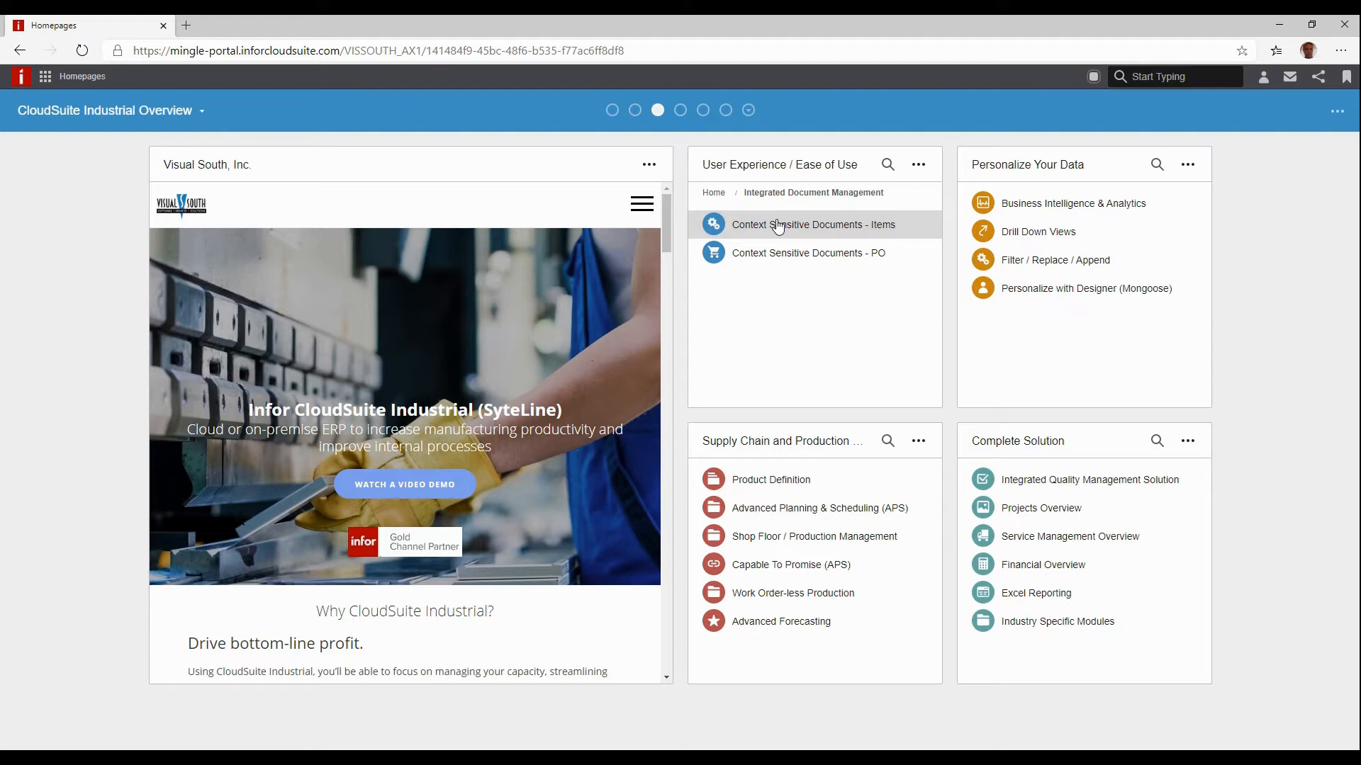
{"action": "left_click", "coordinate": [811, 224]}
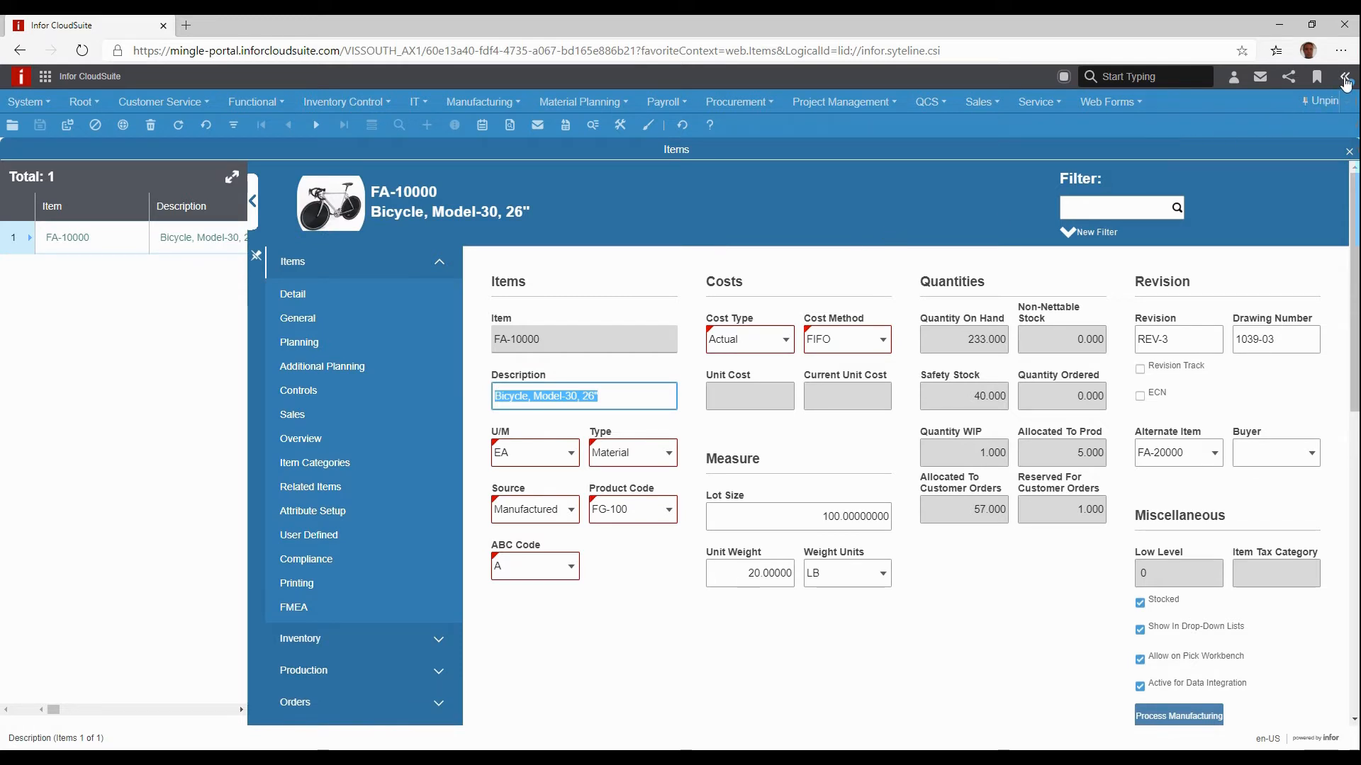
{"action": "mouse_move", "coordinate": [1167, 155]}
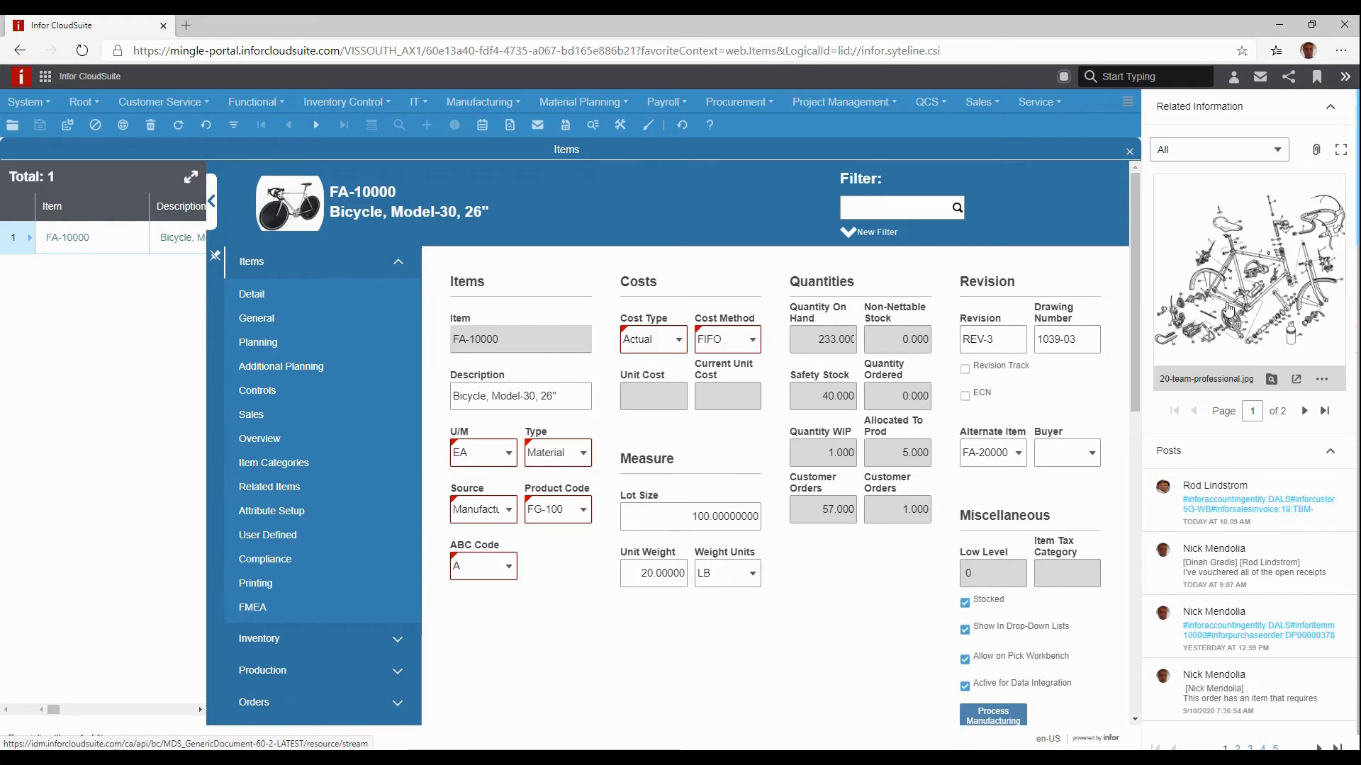
Page to the item's second related document and bring up the 20-team-professional.jpg drawing in Document Management.
{"action": "left_click", "coordinate": [1304, 411]}
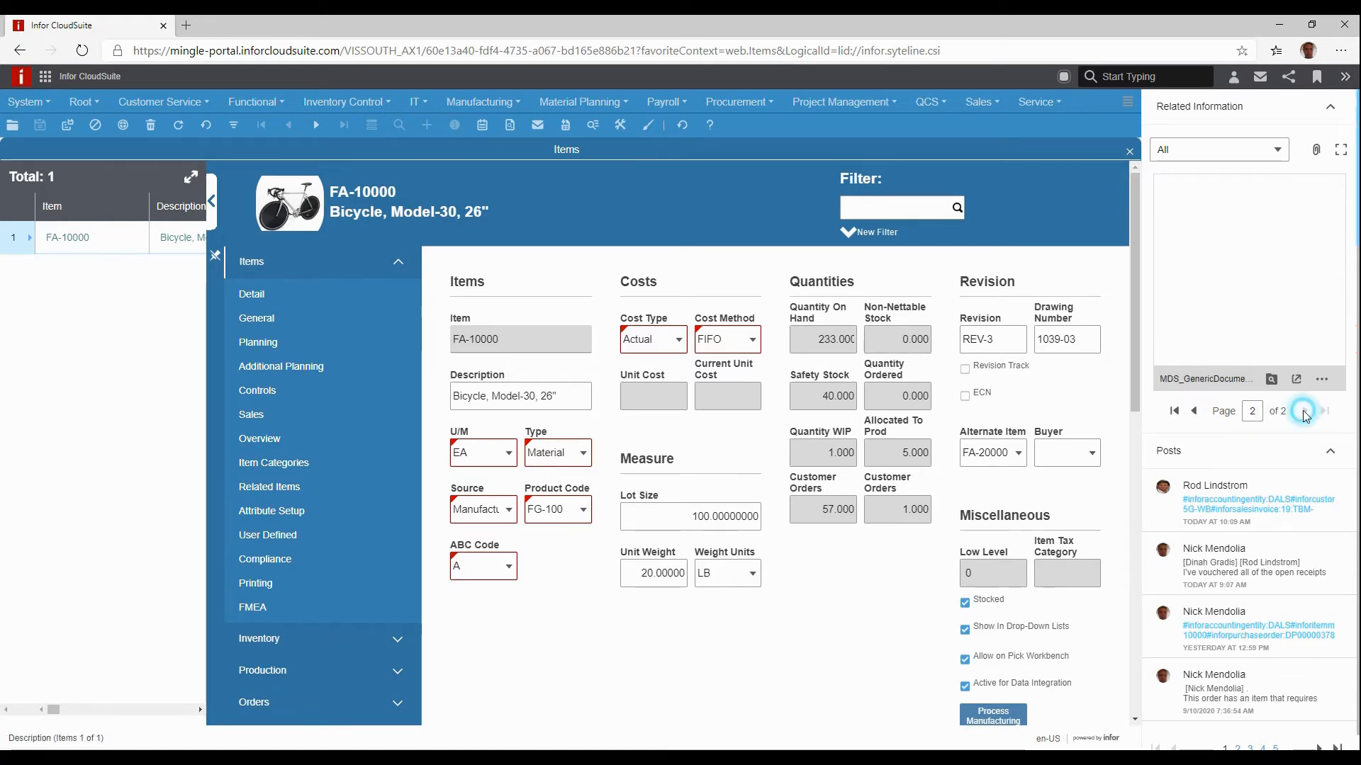
{"action": "left_click", "coordinate": [1304, 411]}
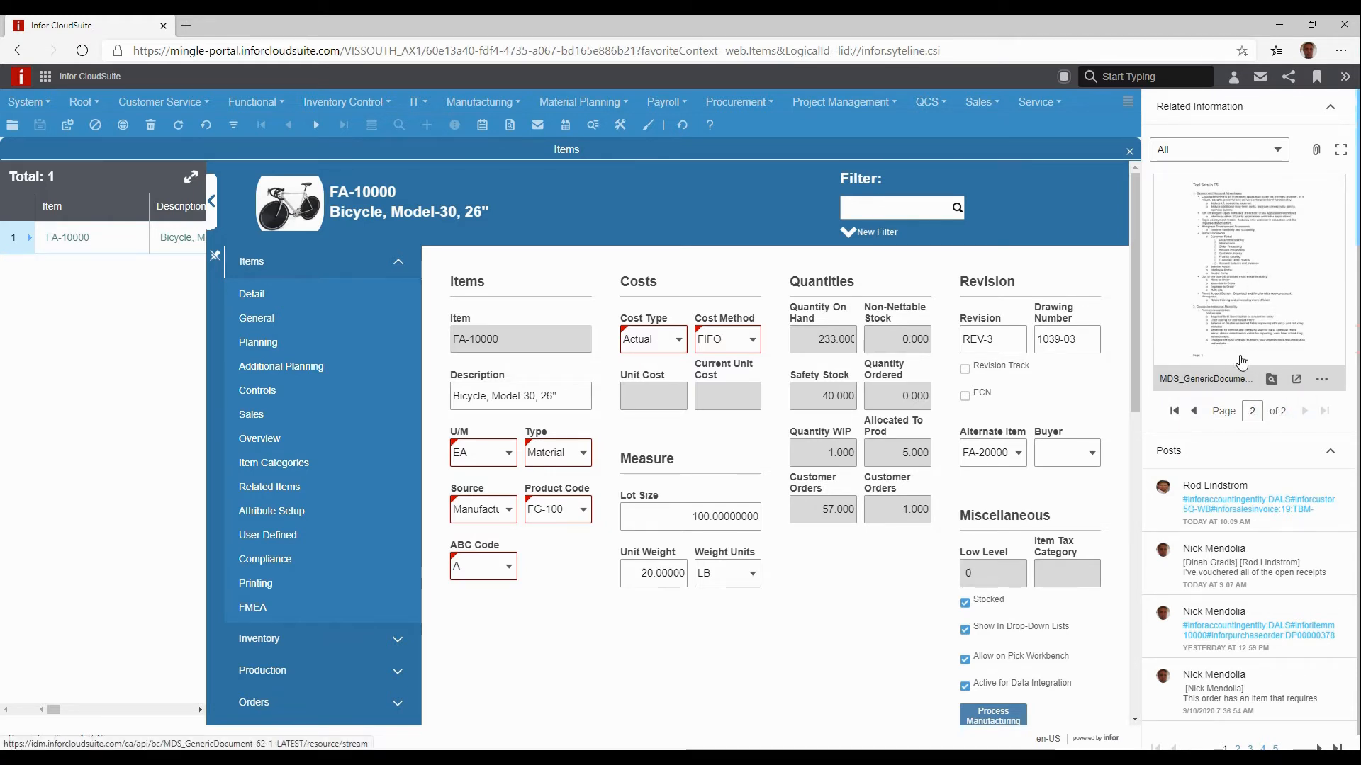
{"action": "left_click", "coordinate": [1194, 411]}
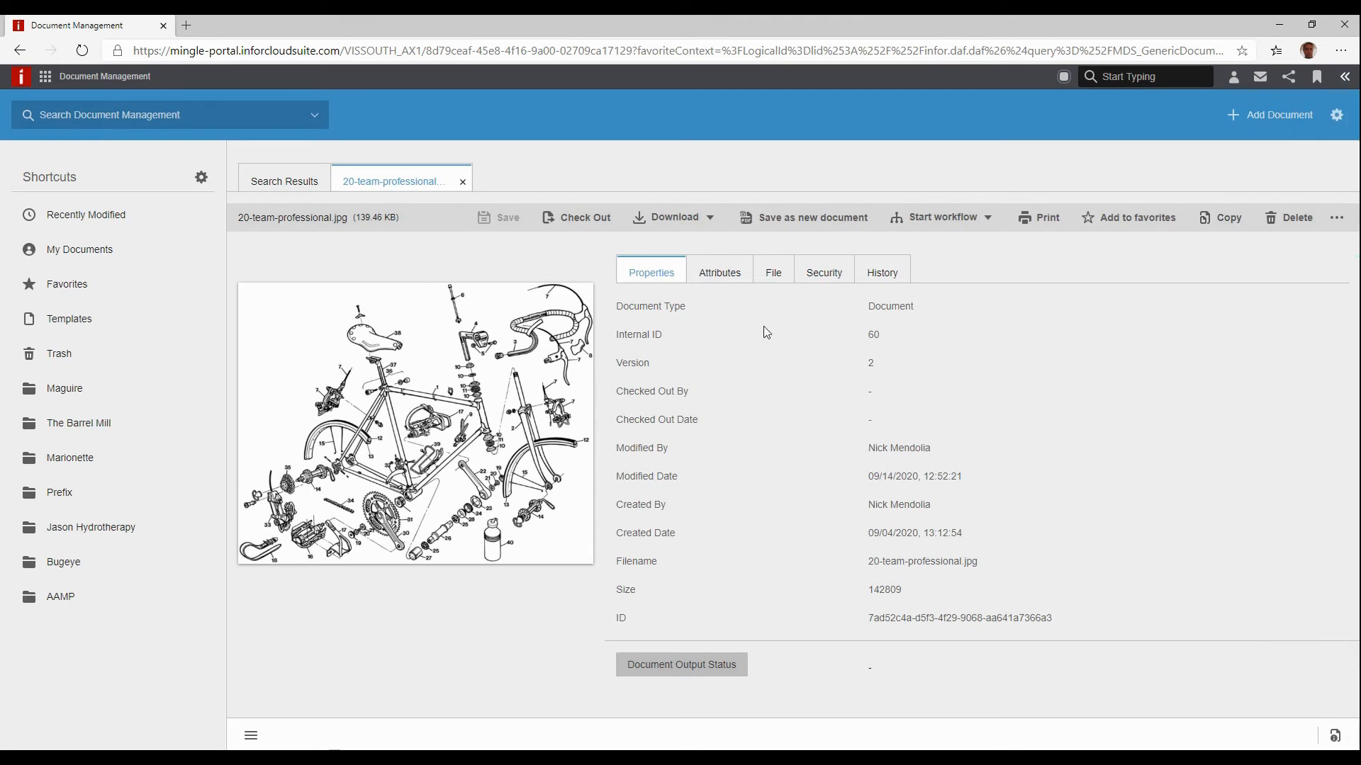
{"action": "mouse_move", "coordinate": [583, 217]}
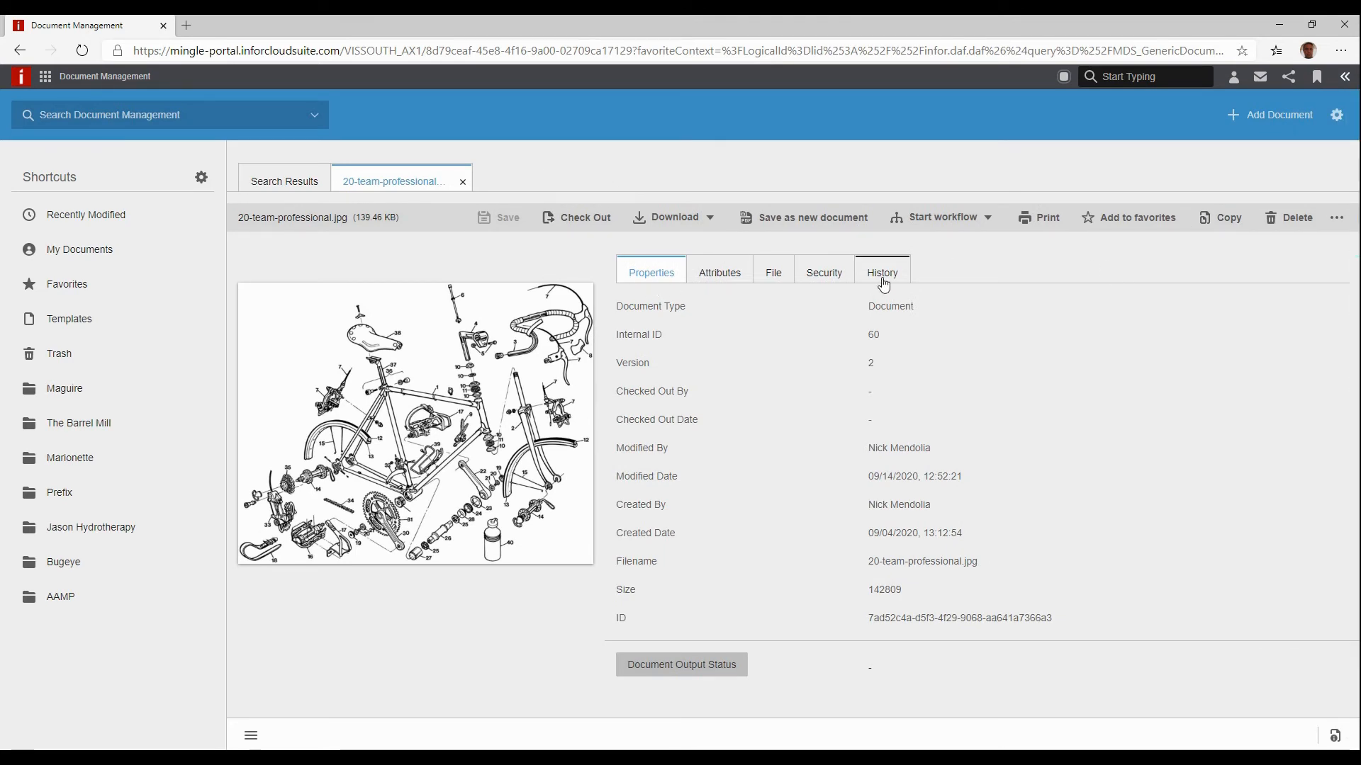
Show the drawing's History listing versions 2 and 1 with modified dates.
{"action": "left_click", "coordinate": [881, 272]}
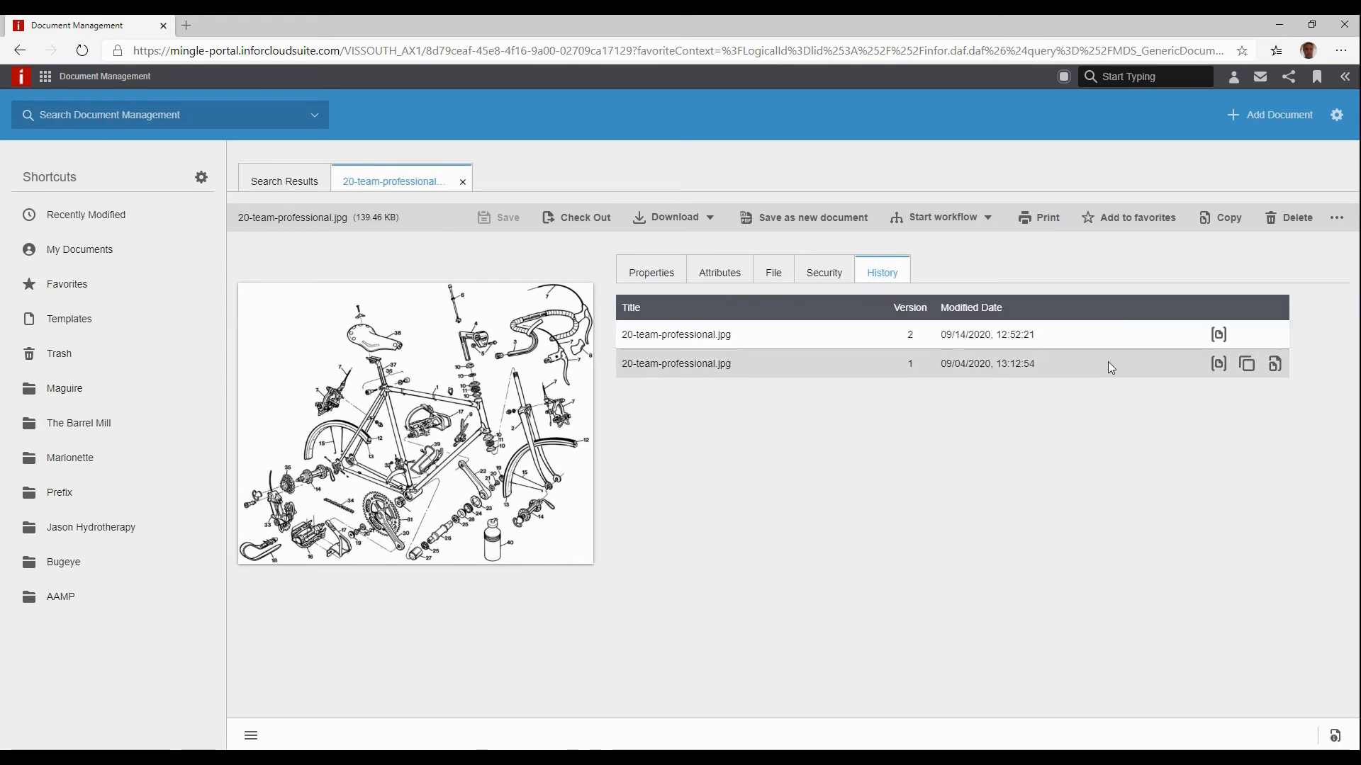
{"action": "mouse_move", "coordinate": [1246, 364]}
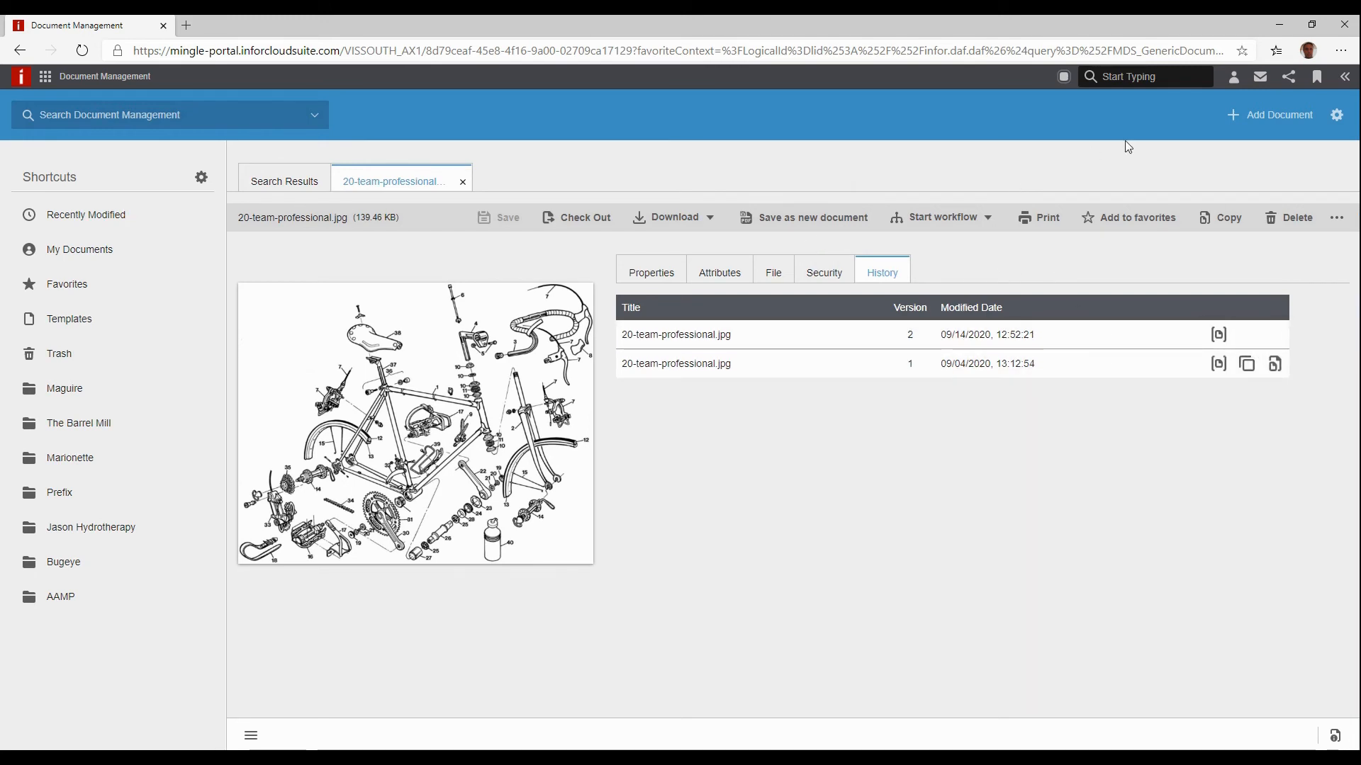
{"action": "mouse_move", "coordinate": [1126, 136]}
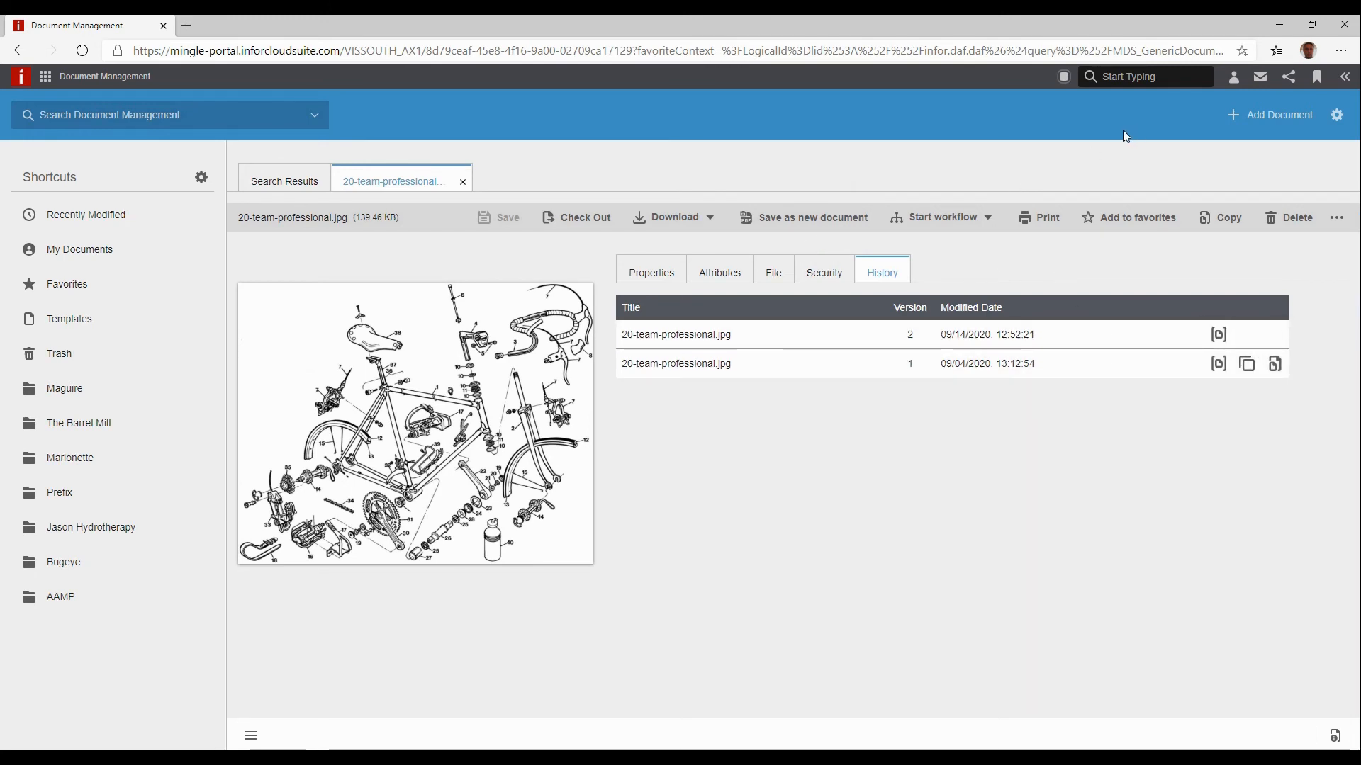